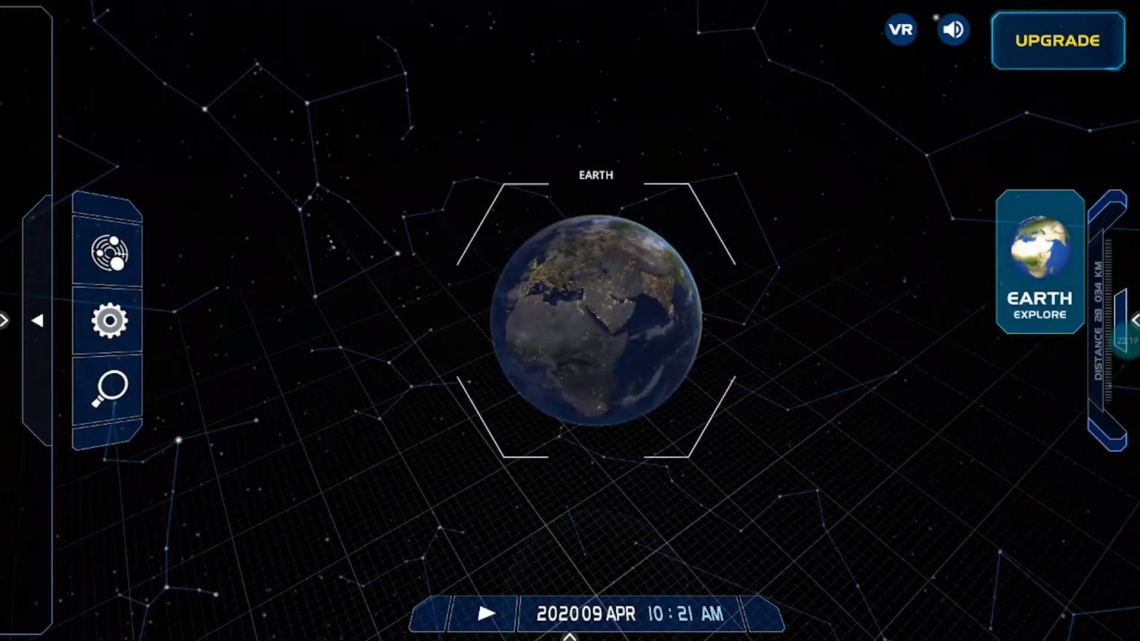
Open the ActivPanel launcher of system tools over the zoomed-in Earth.
left_click(1039, 262)
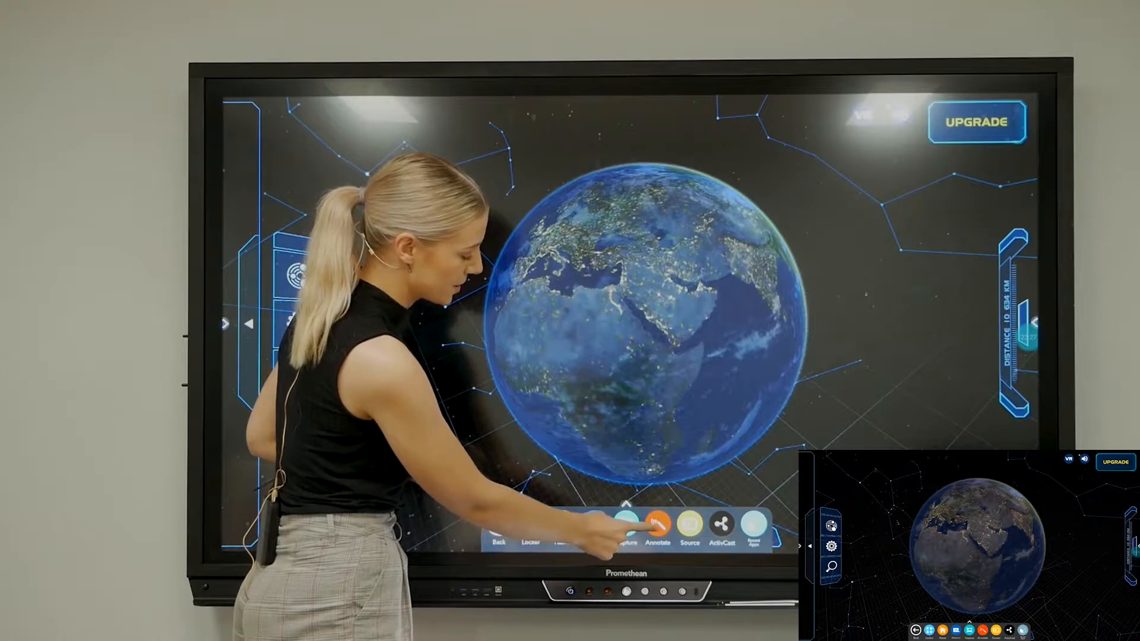
Annotate Earth in orange with a circle, an arrow toward Europe and handwritten 'earth'.
left_click(658, 524)
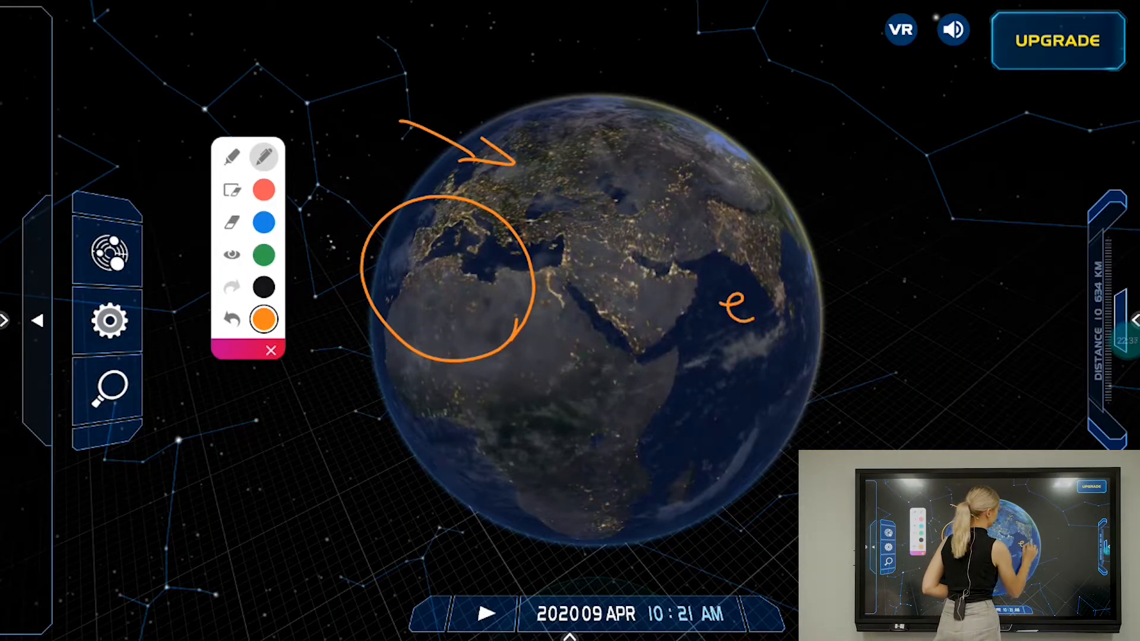
left_click_drag(735, 306, 828, 298)
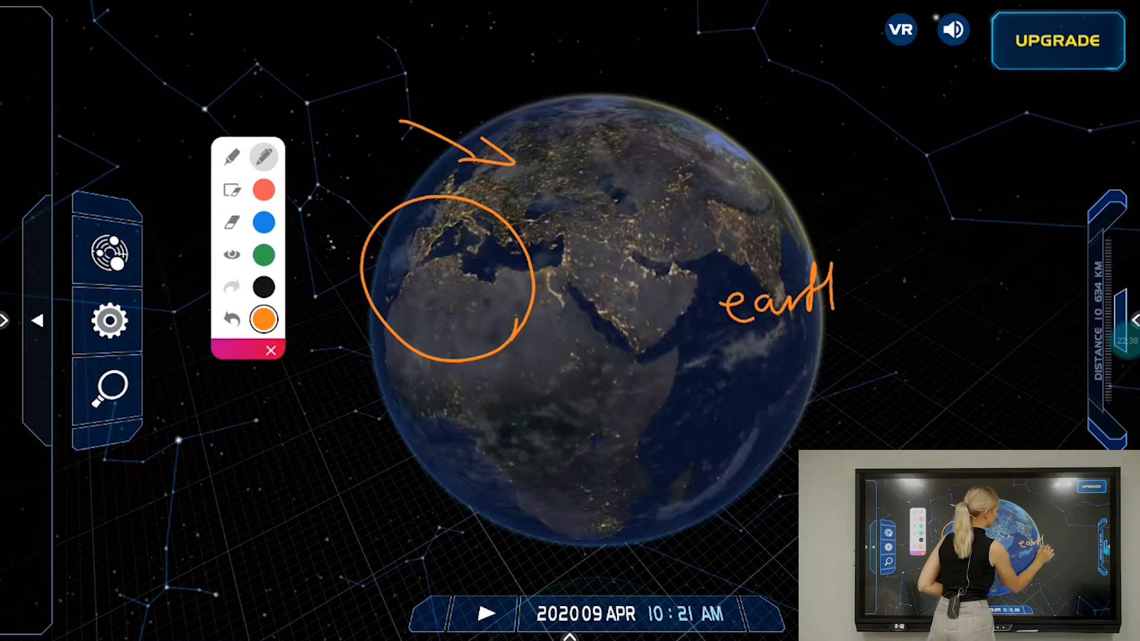